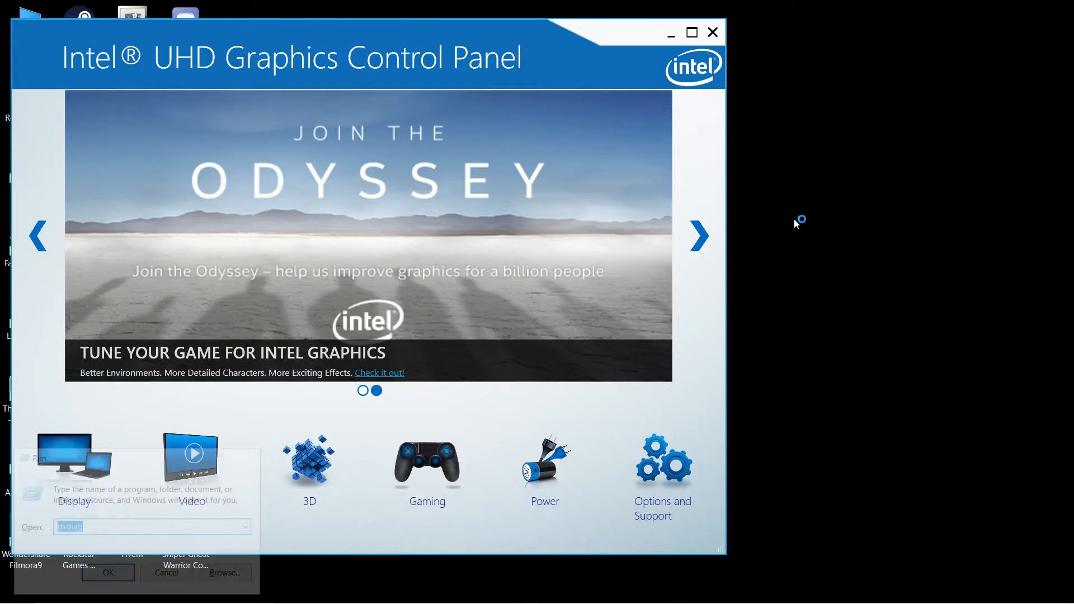
# - Launch dxdiag and view the Display 1 tab with Intel UHD Graphics driver details
pyautogui.click(107, 571)
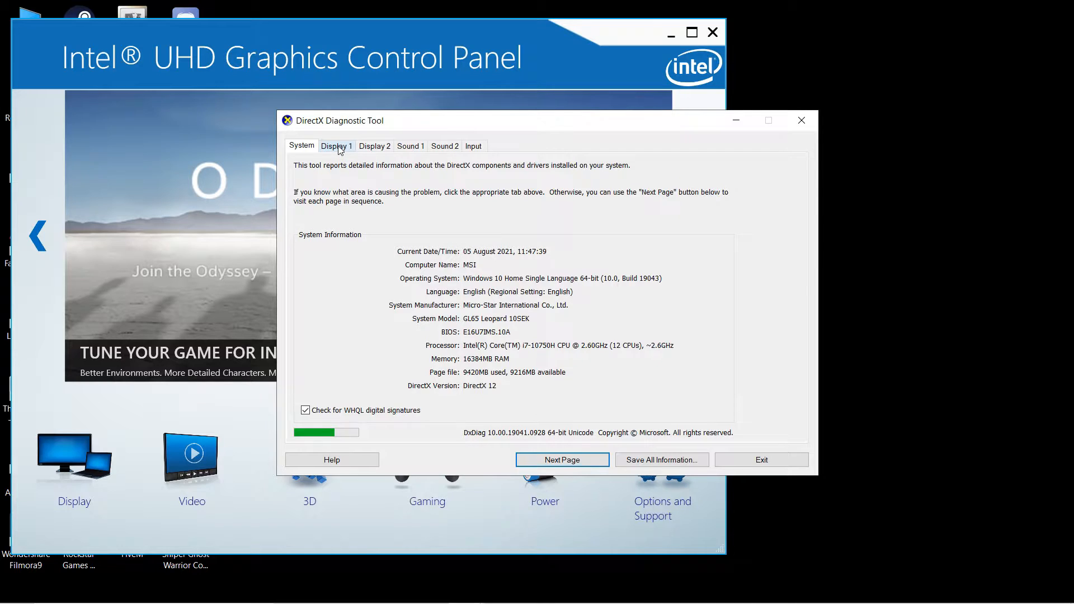
pyautogui.click(335, 146)
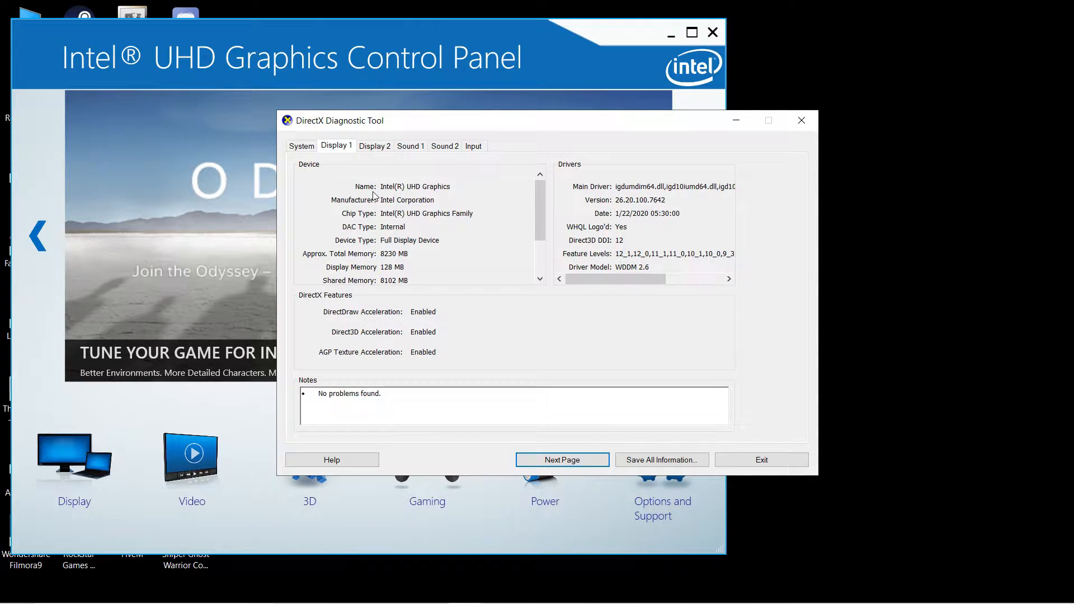
pyautogui.moveTo(369, 192)
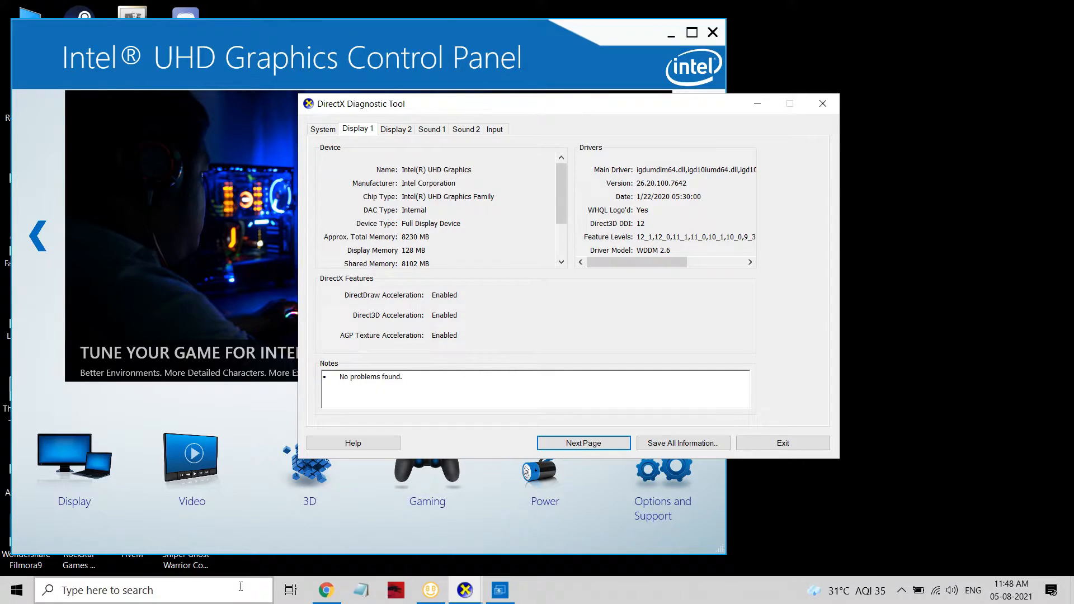
# - Search Google in Chrome for 'msi gl65 drivers'
pyautogui.click(324, 590)
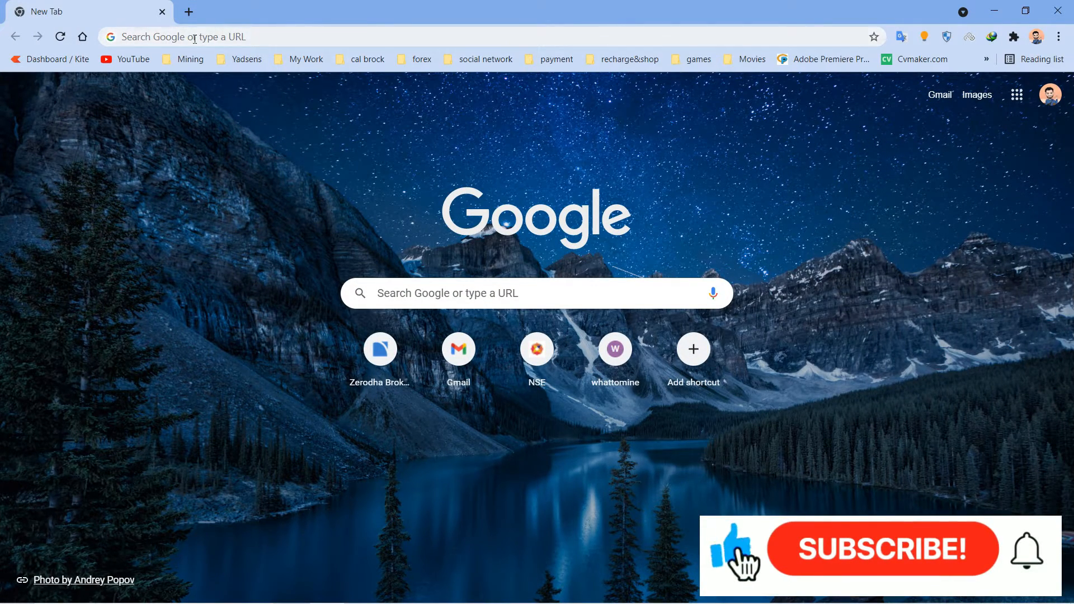
pyautogui.click(194, 37)
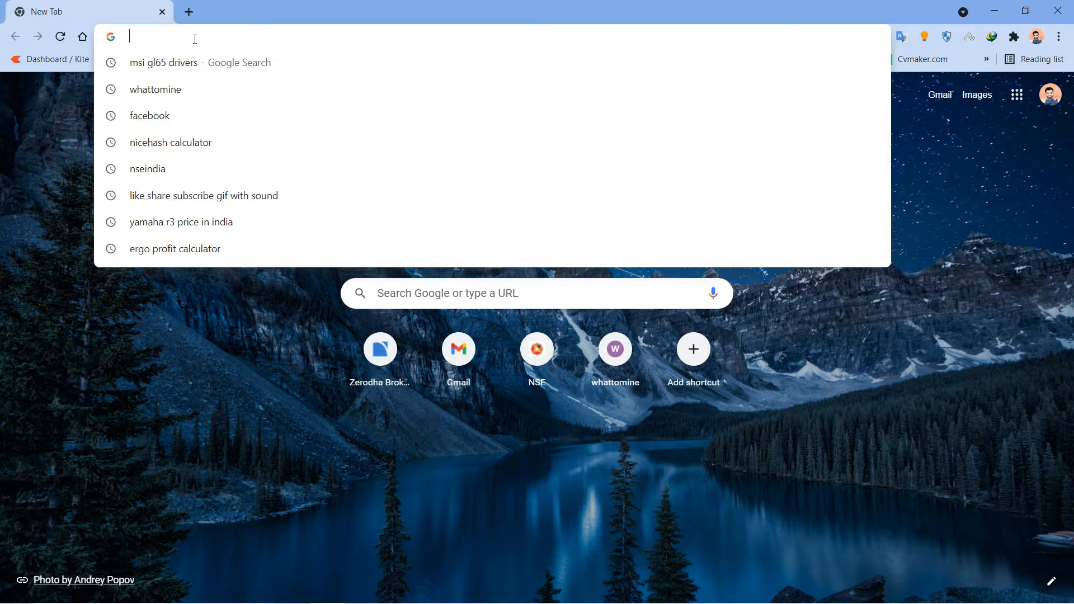
pyautogui.write('msi gl65 drivers')
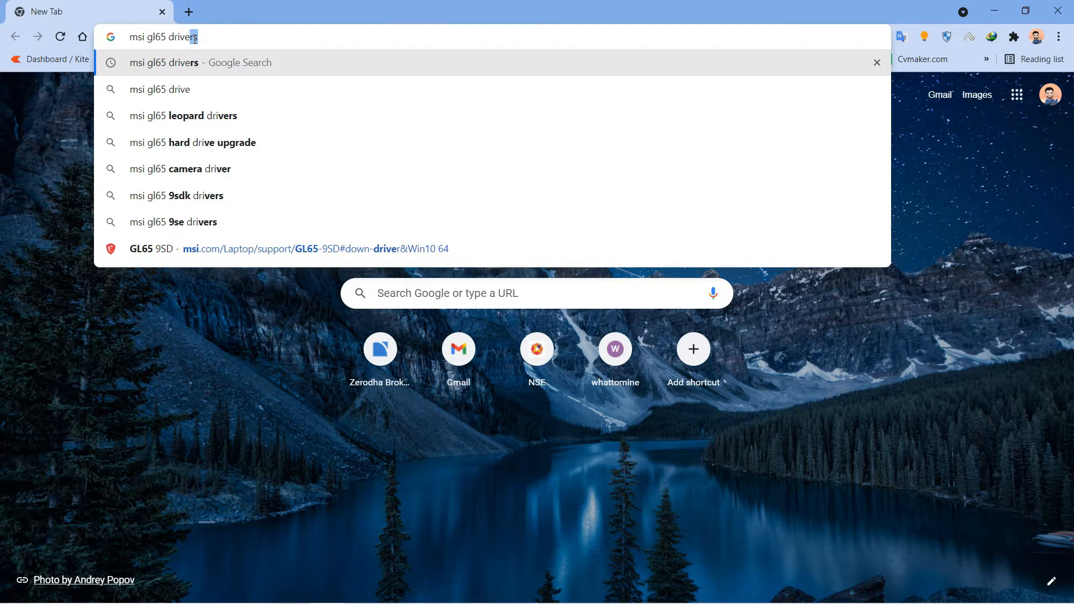
pyautogui.press('Enter')
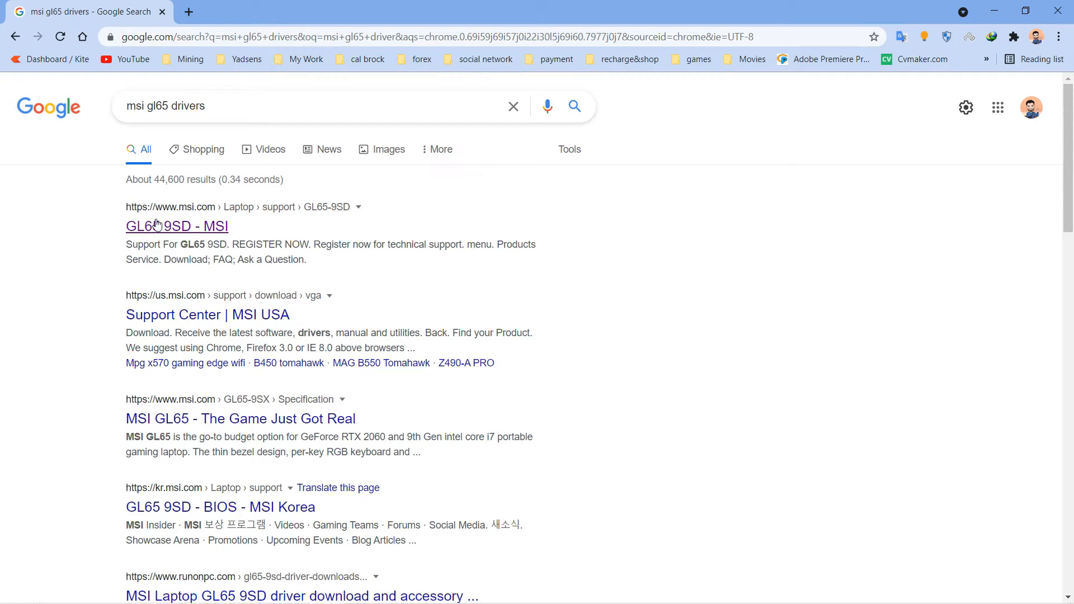
pyautogui.moveTo(176, 225)
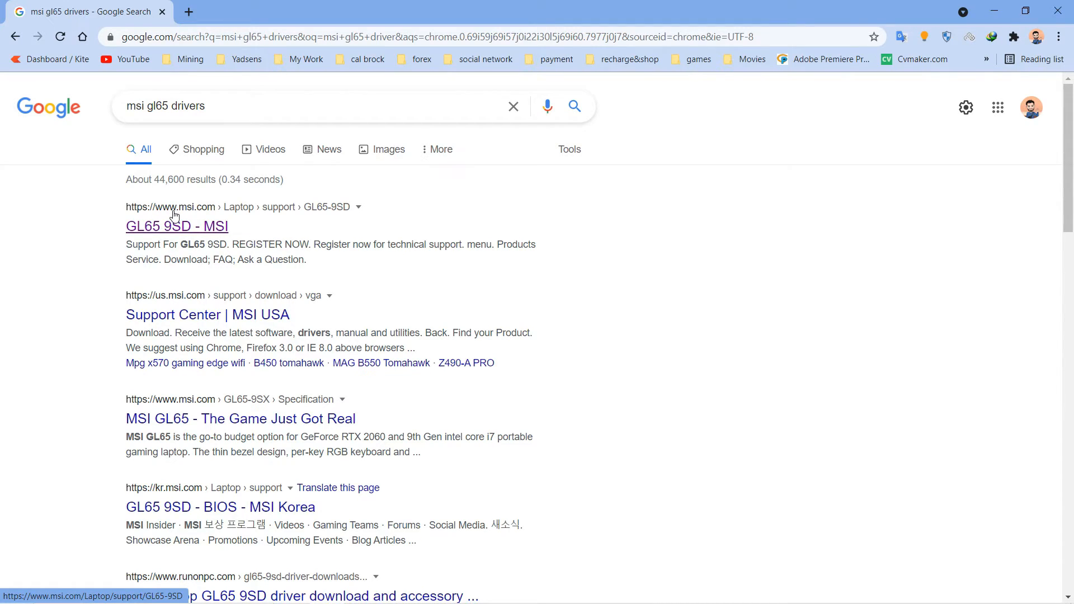
# - Open the 'GL65 9SD - MSI' support page from the search results
pyautogui.click(177, 226)
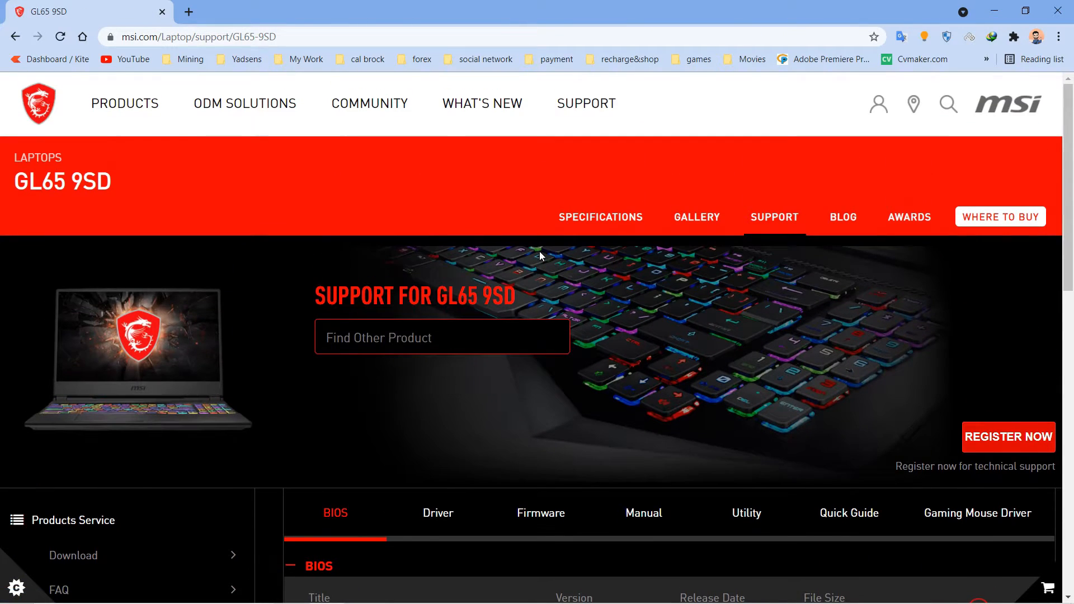
# - Show the GL65 9SD Driver tab filtered to Win10 64 and scroll to the categories
pyautogui.scroll(-3)
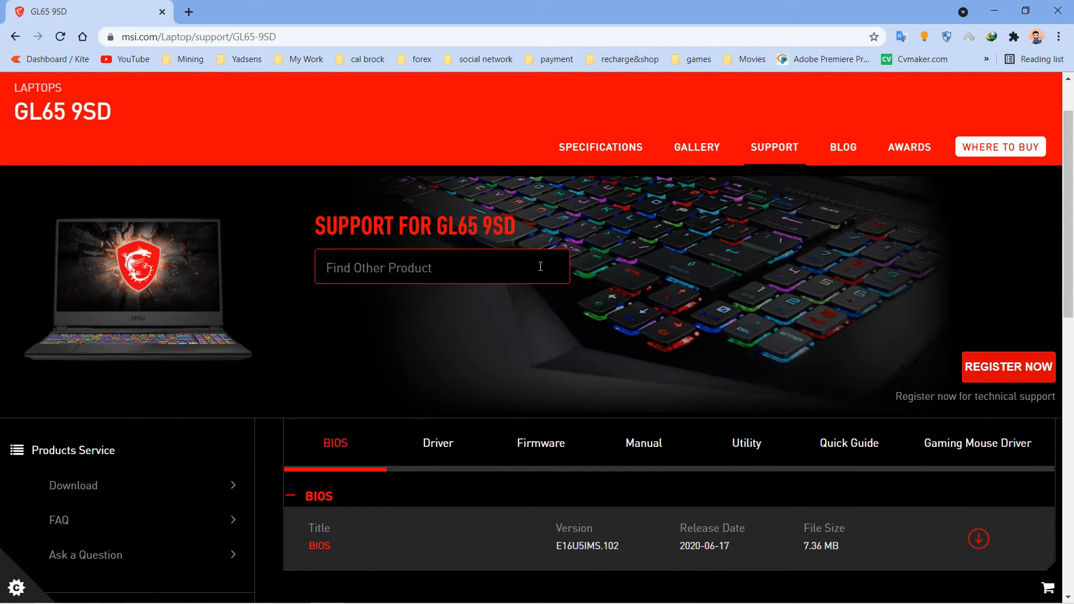
pyautogui.scroll(-3)
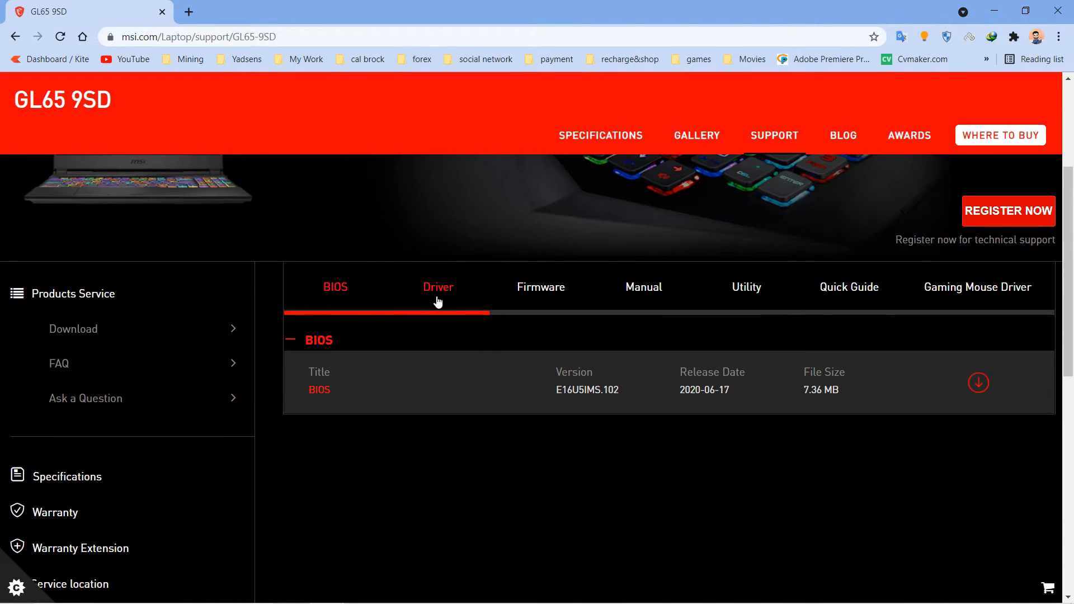
pyautogui.moveTo(438, 287)
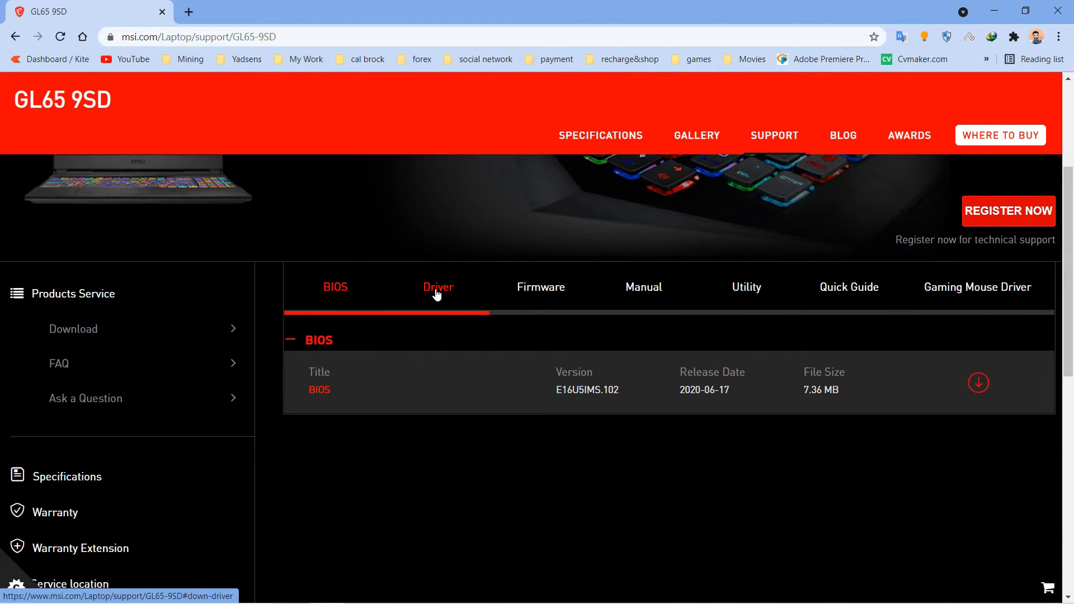
pyautogui.click(437, 286)
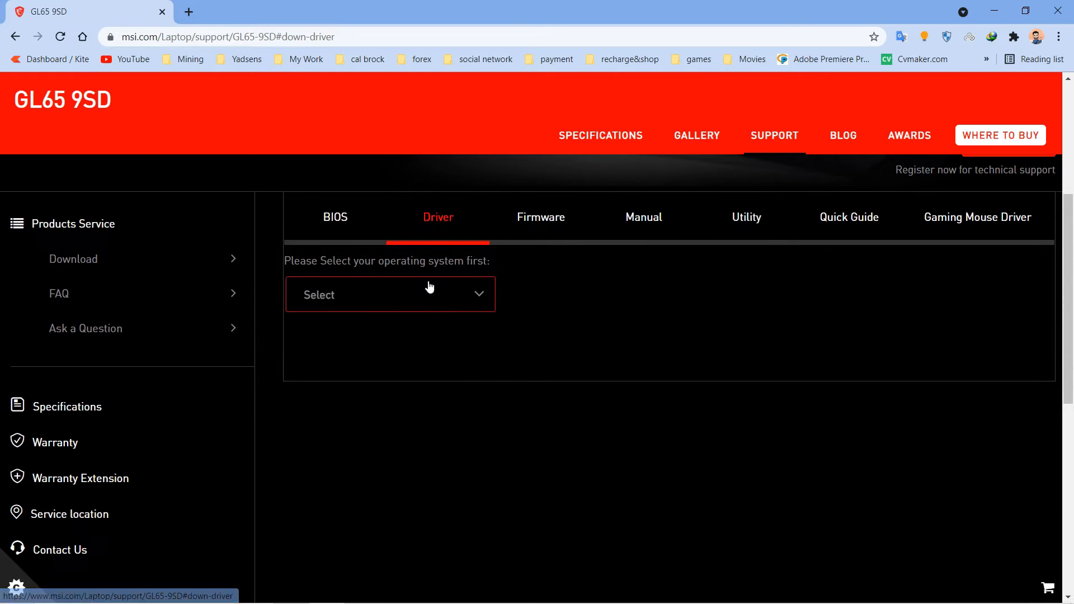
pyautogui.click(389, 294)
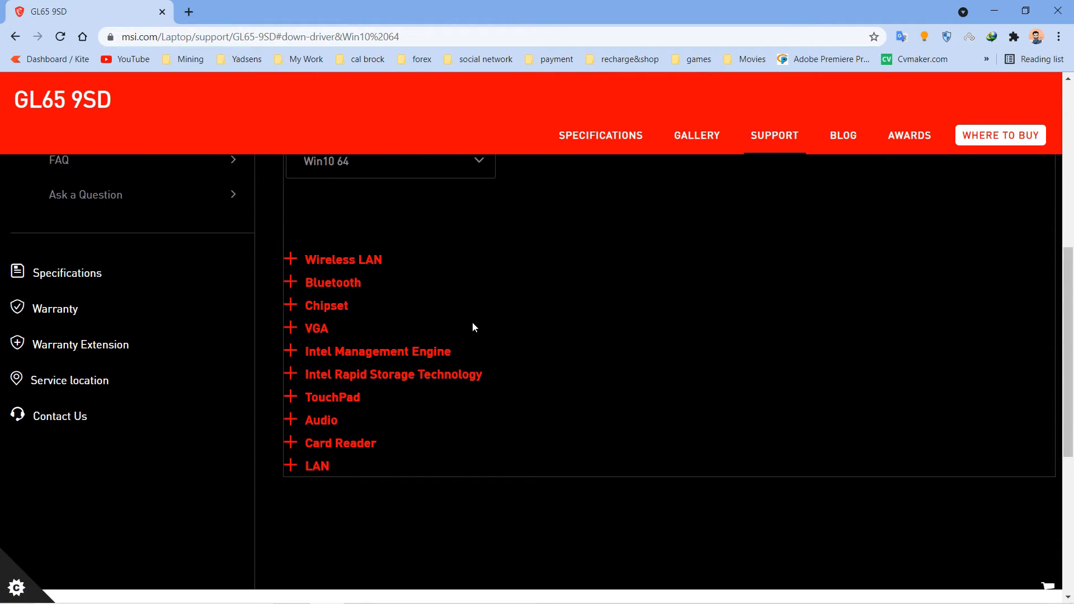
pyautogui.scroll(-3)
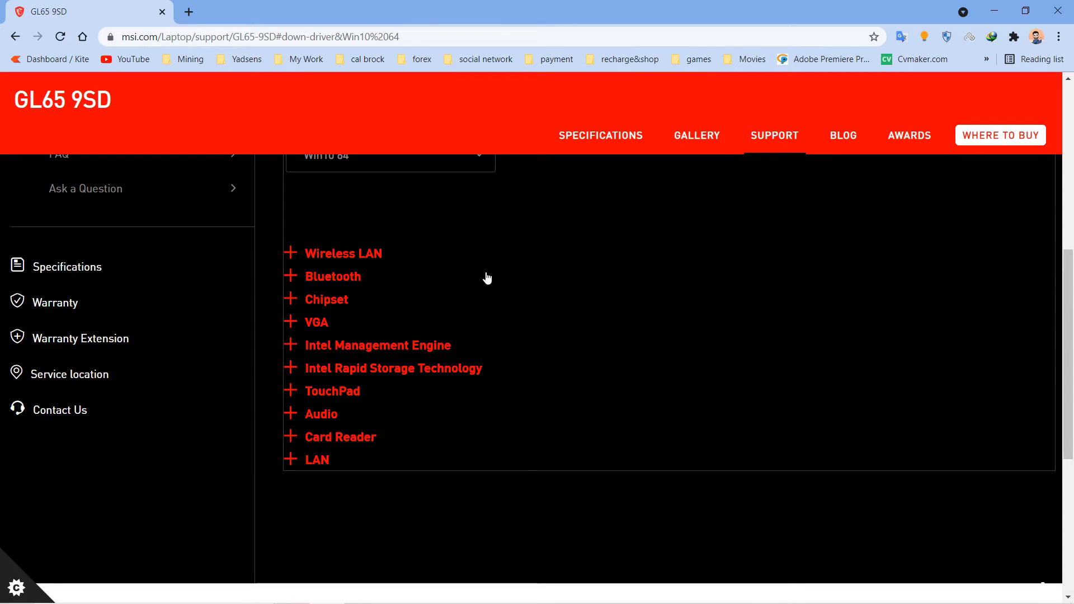
pyautogui.moveTo(461, 283)
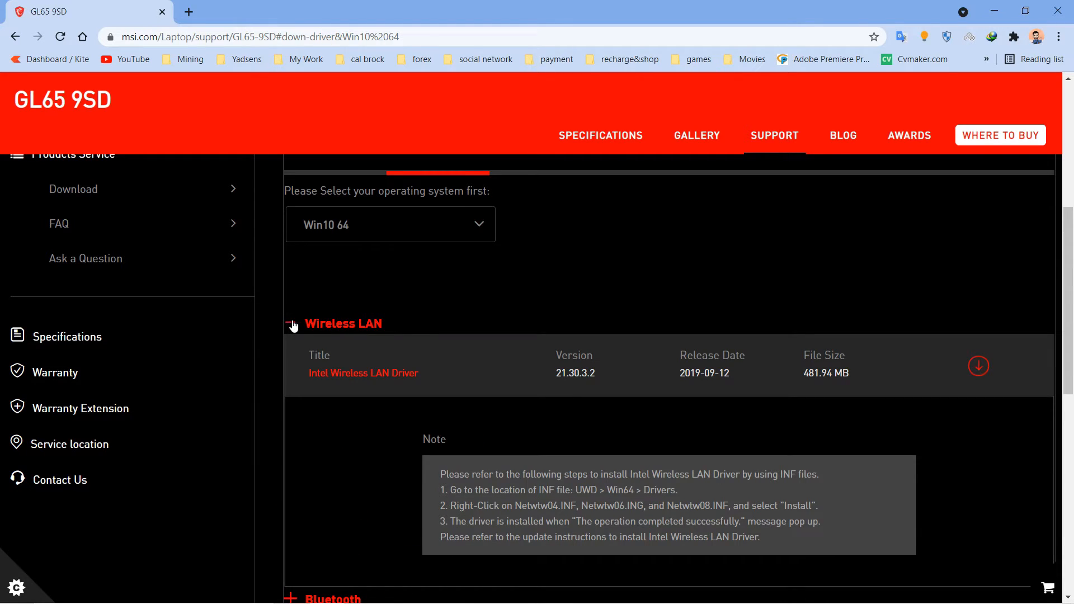
# - Collapse Wireless LAN, expand VGA, and restore the Intel UHD Graphics Control Panel
pyautogui.click(290, 323)
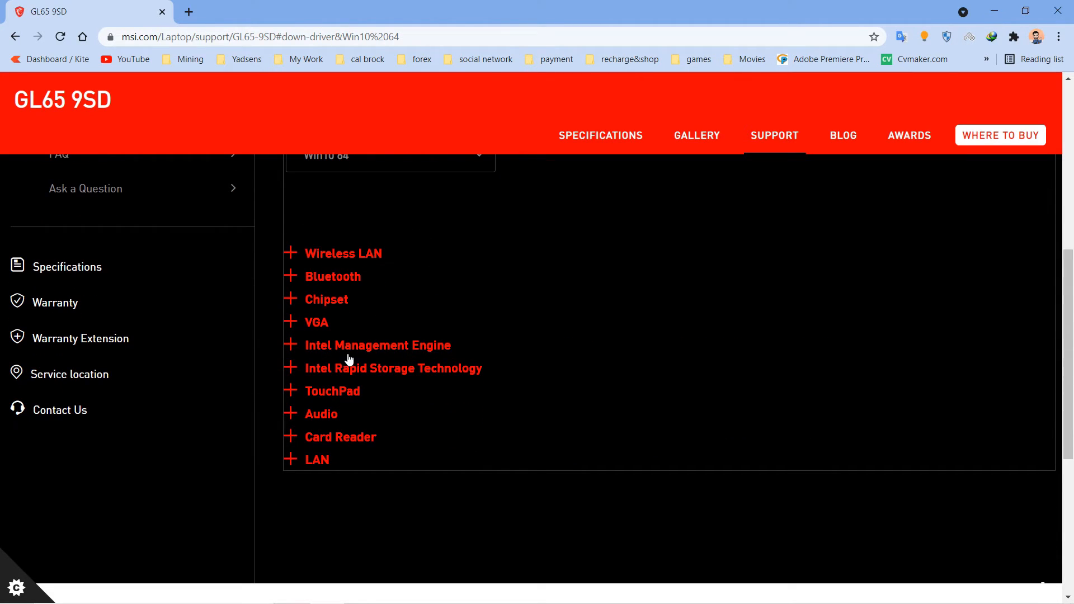
pyautogui.moveTo(291, 327)
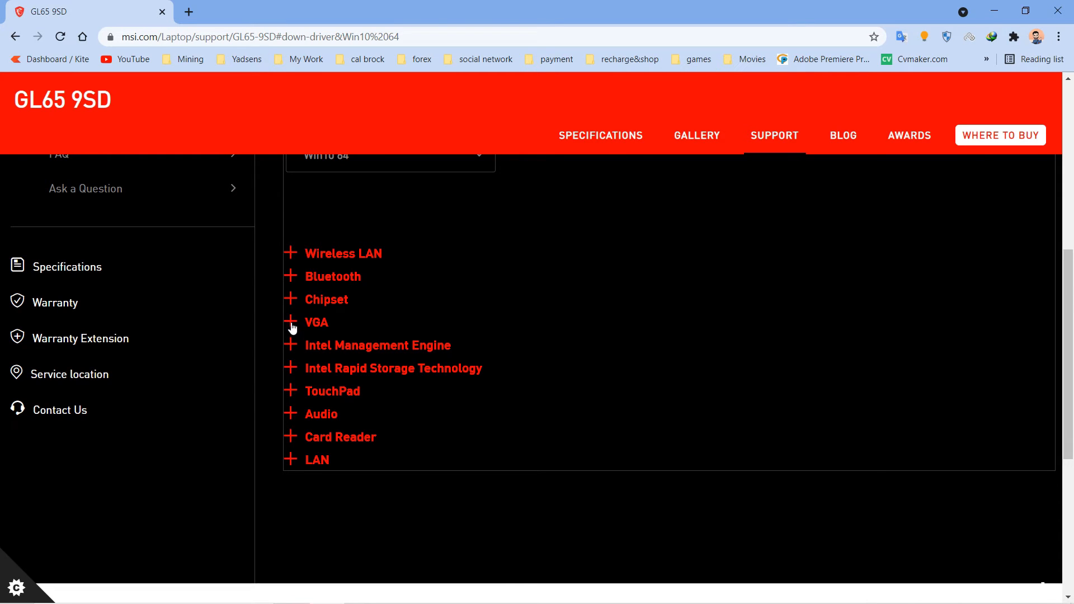
pyautogui.click(315, 322)
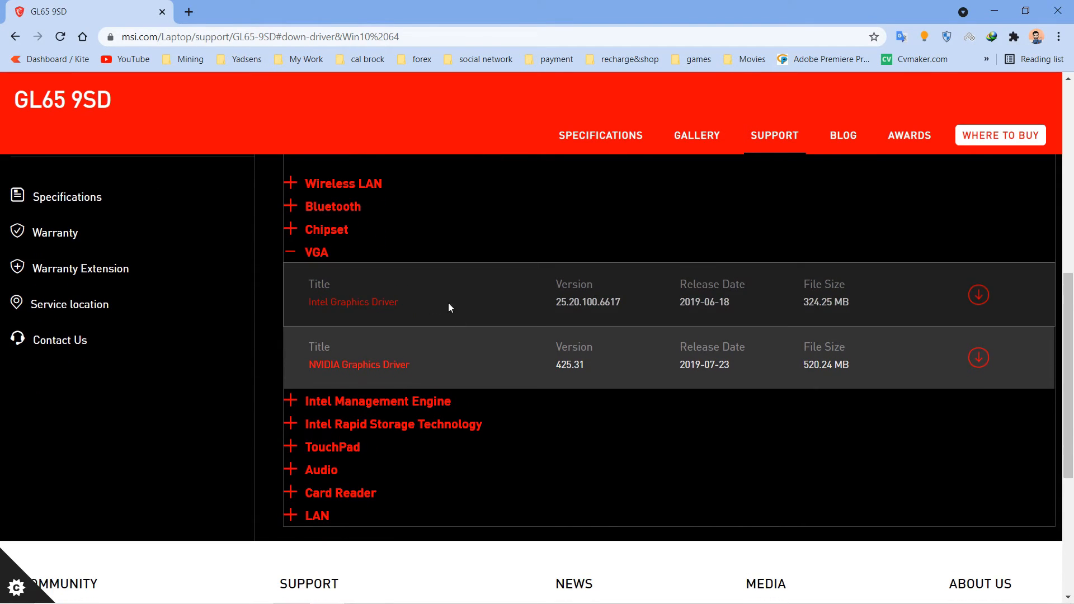
pyautogui.moveTo(405, 323)
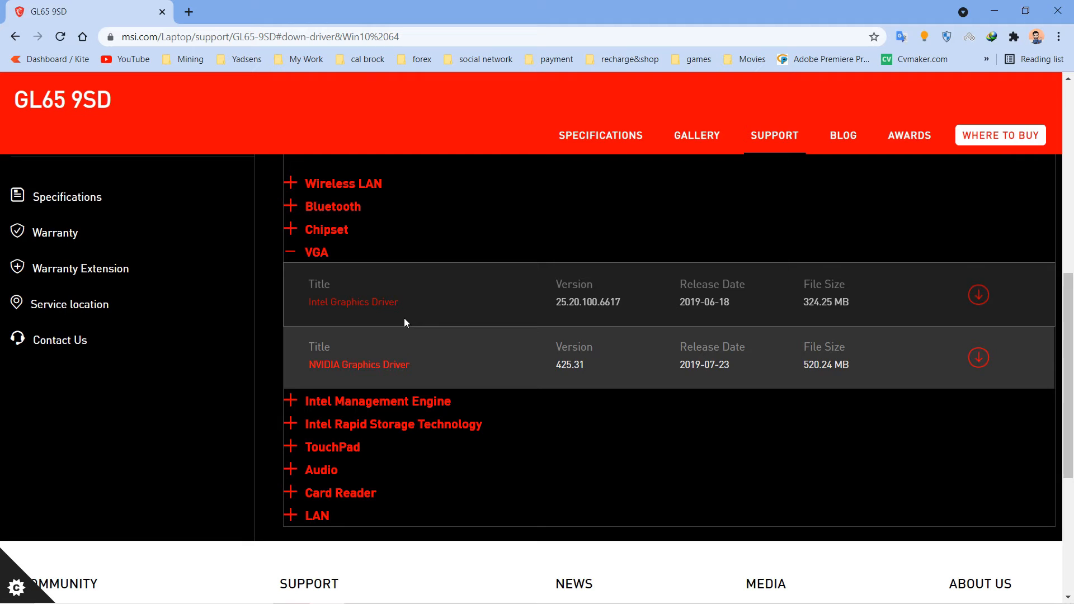
pyautogui.moveTo(977, 296)
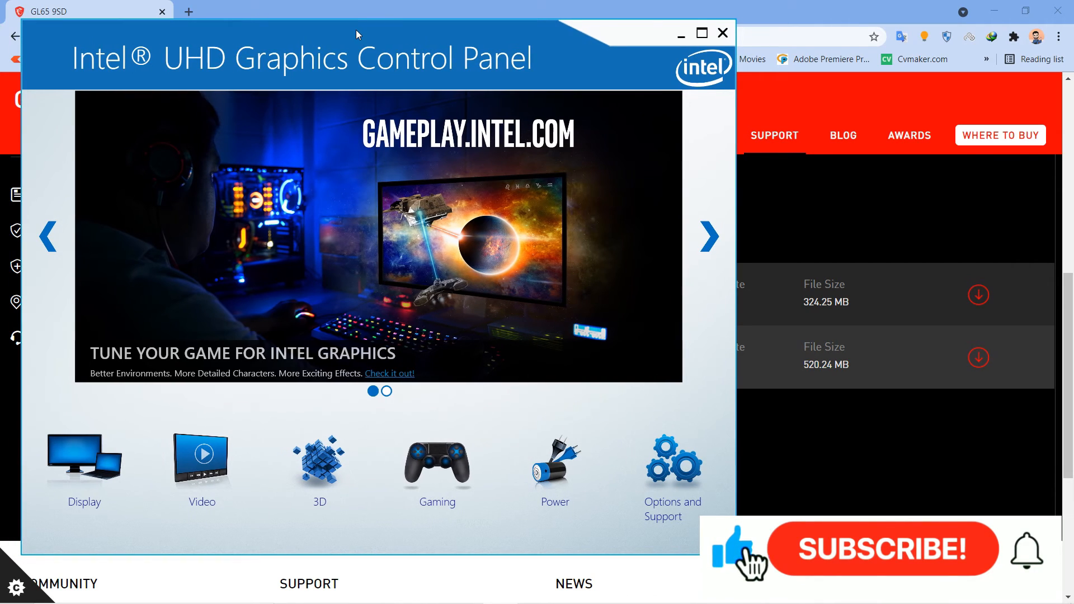
pyautogui.click(881, 548)
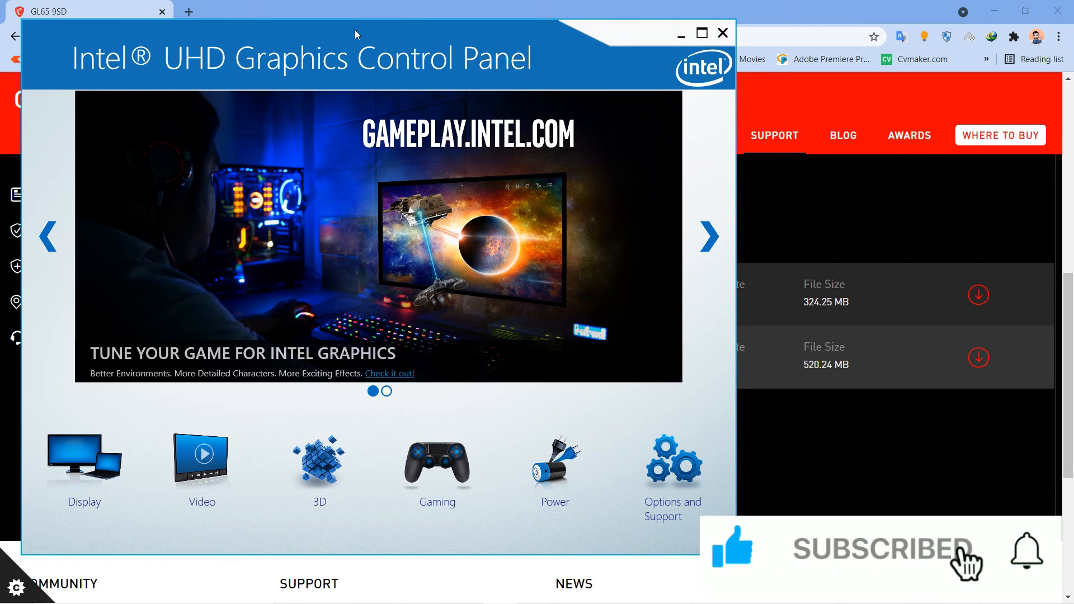